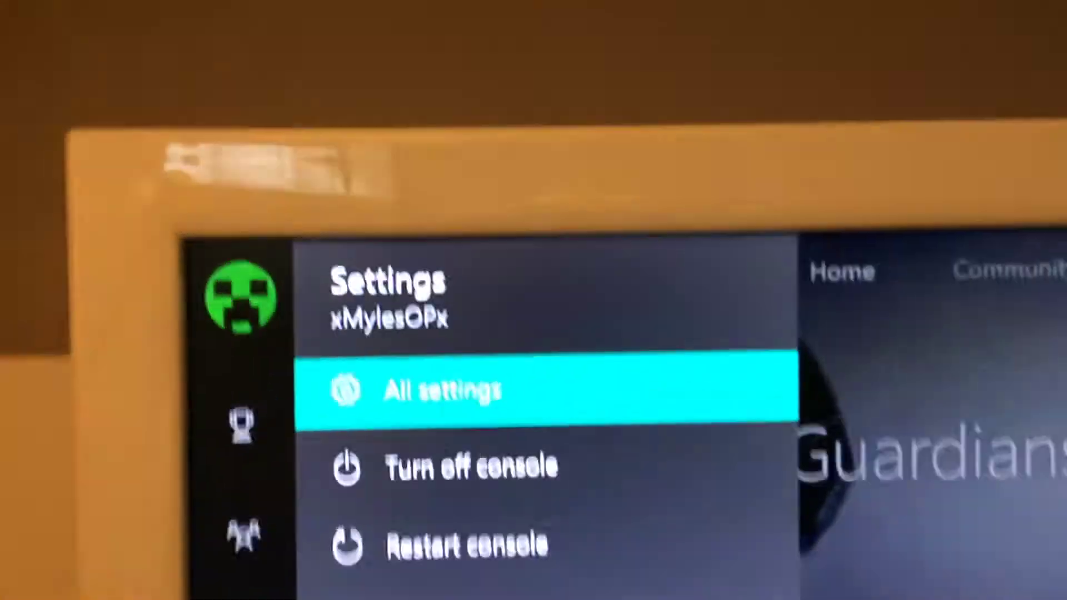
Reach Console info via All settings > System to show serial number, console ID and OS version.
click(443, 389)
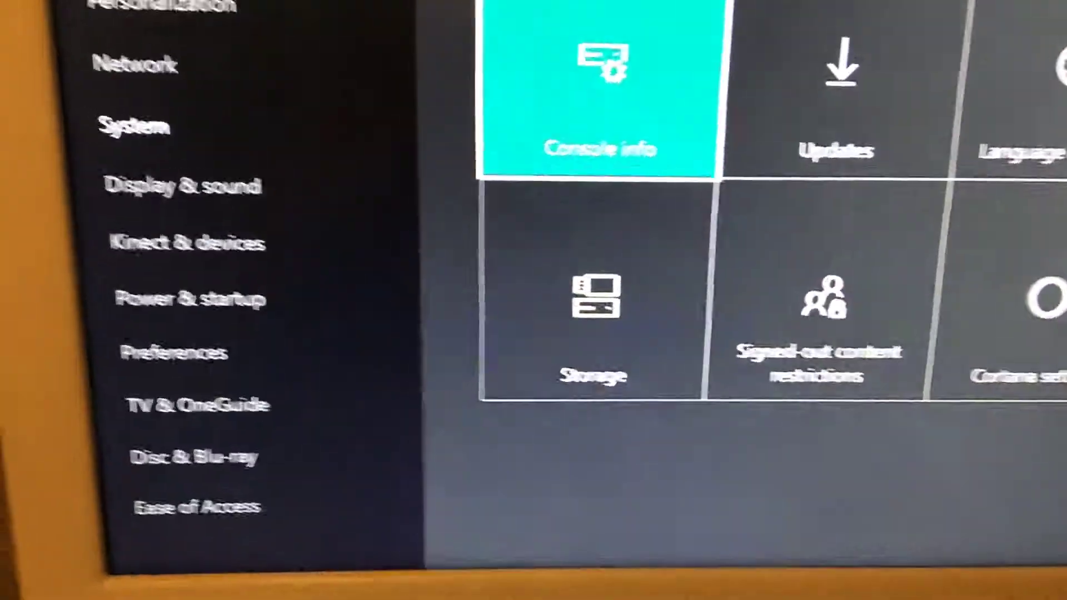
click(599, 89)
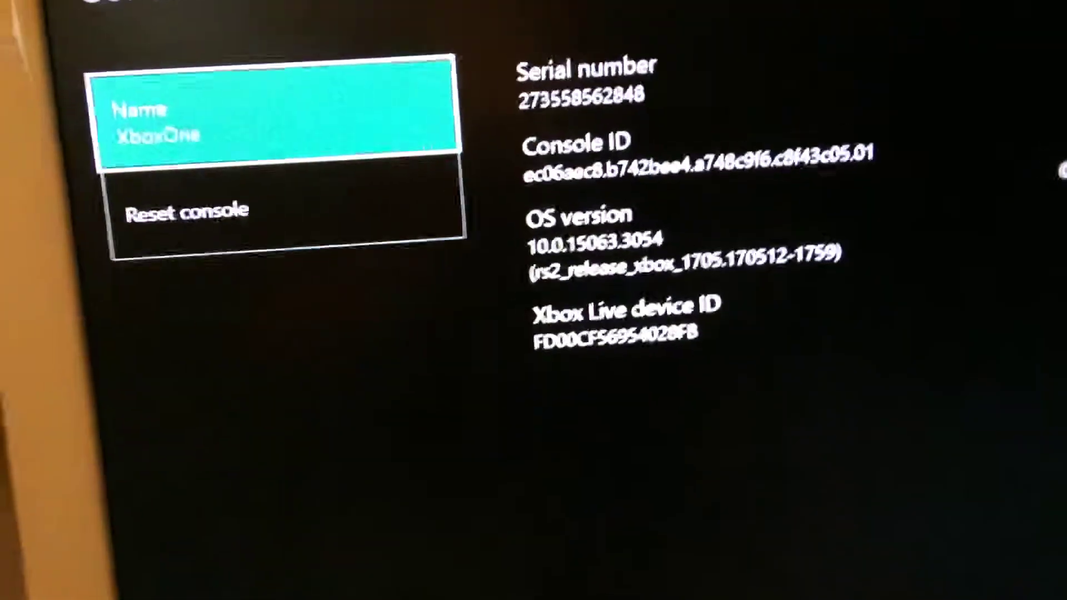